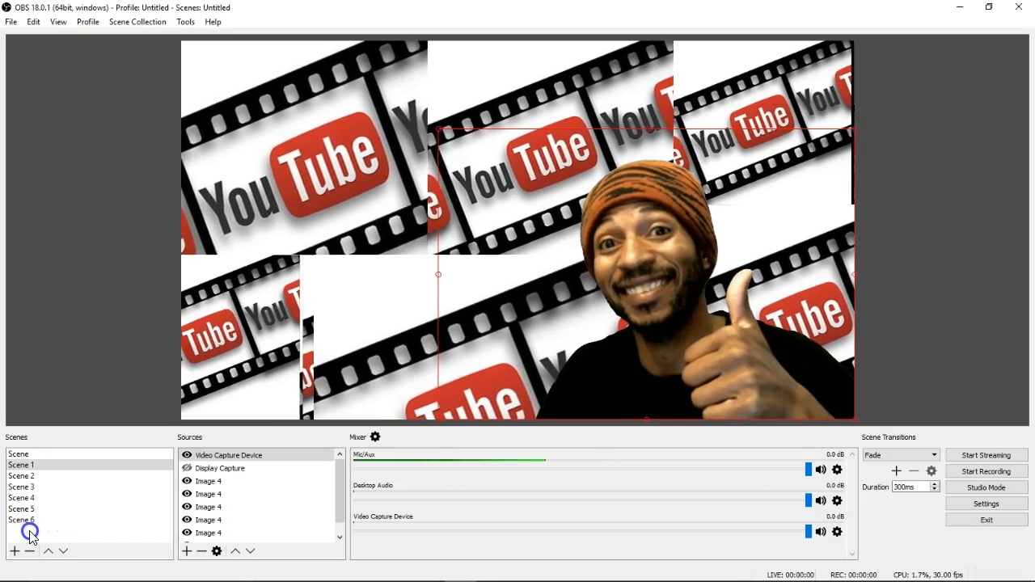
- Switch to Google Chrome showing the obsproject.com OBS Studio home page
left_click(20, 478)
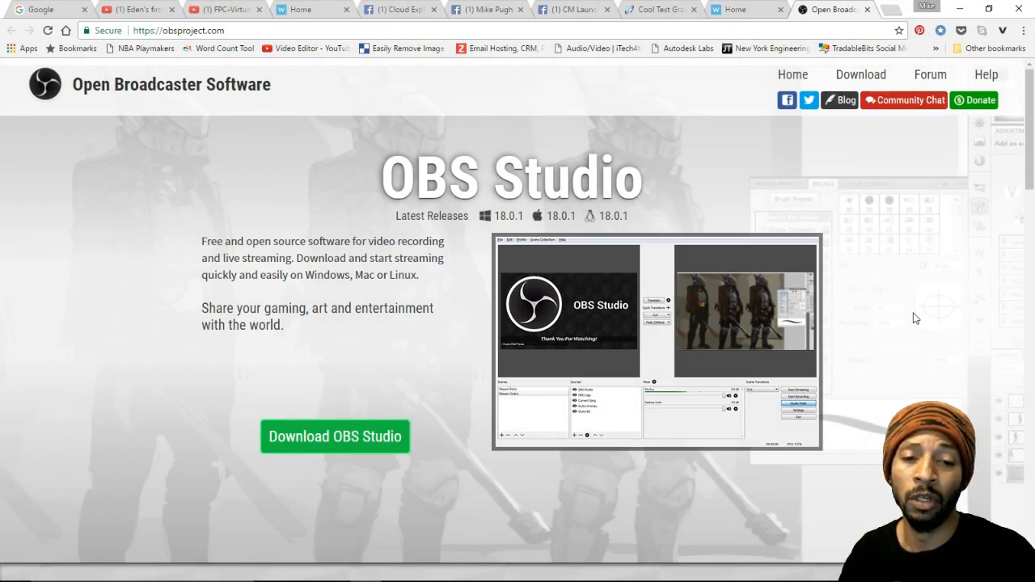
- Expand Download OBS Studio into Windows 7+, OSX 10.9+ and Linux choices
left_click(335, 437)
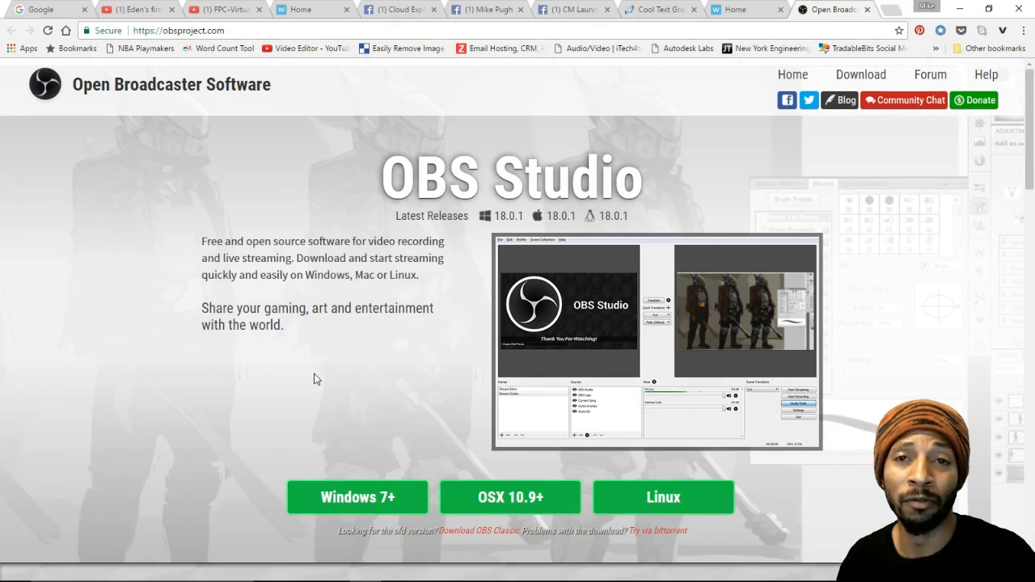
scroll("down", 3)
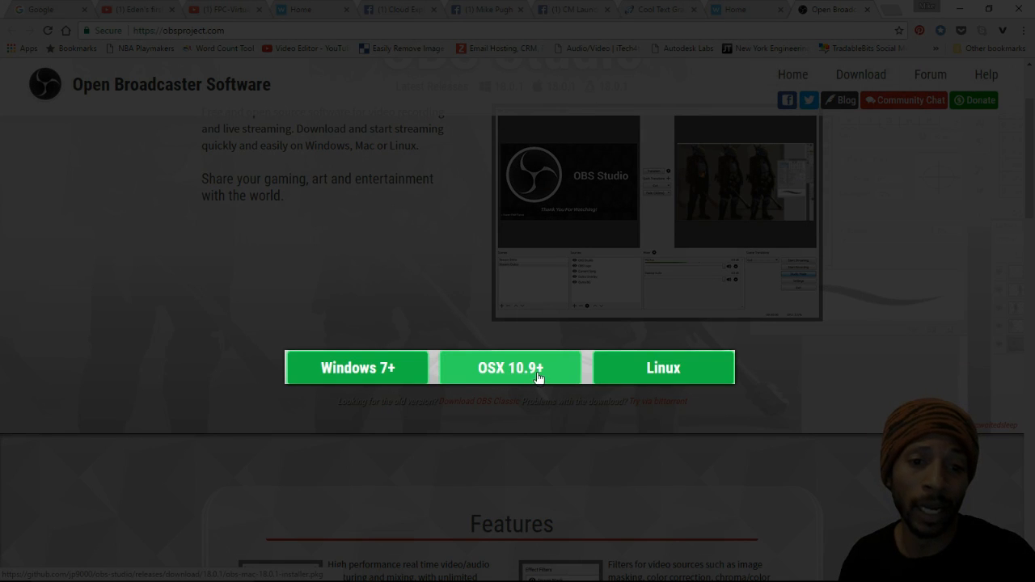
mouse_move(676, 376)
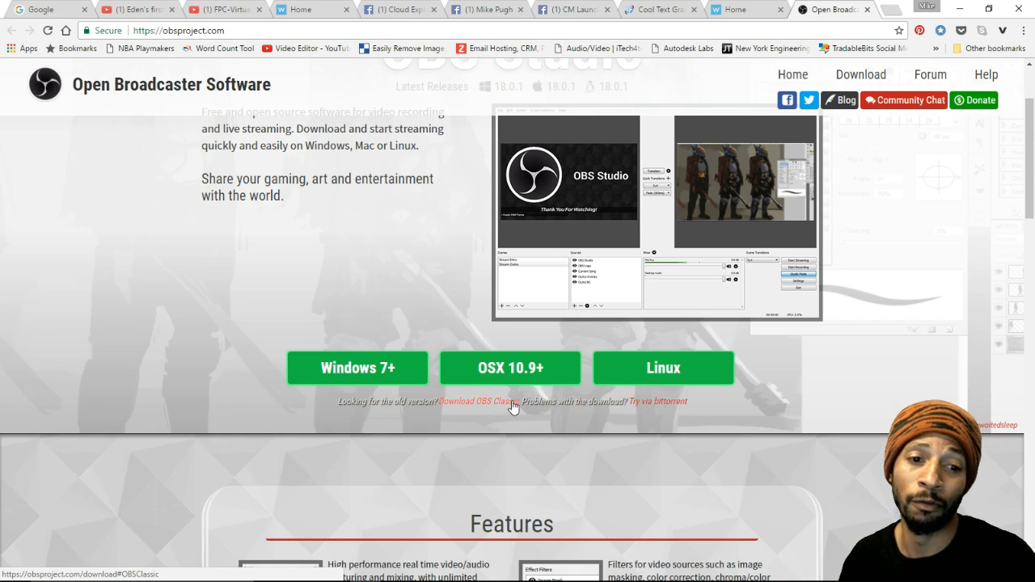
- Scroll the page down to the OBS Studio Features section with its six descriptions
scroll("down", 3)
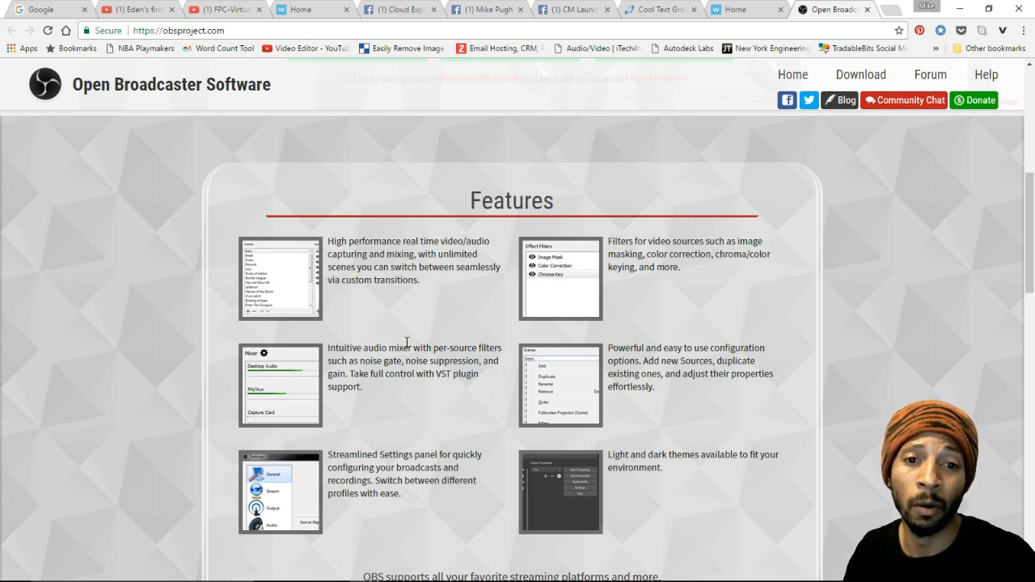
- Scroll past the features to the Twitch, hitbox and YouTube Gaming platform logos
left_click(560, 277)
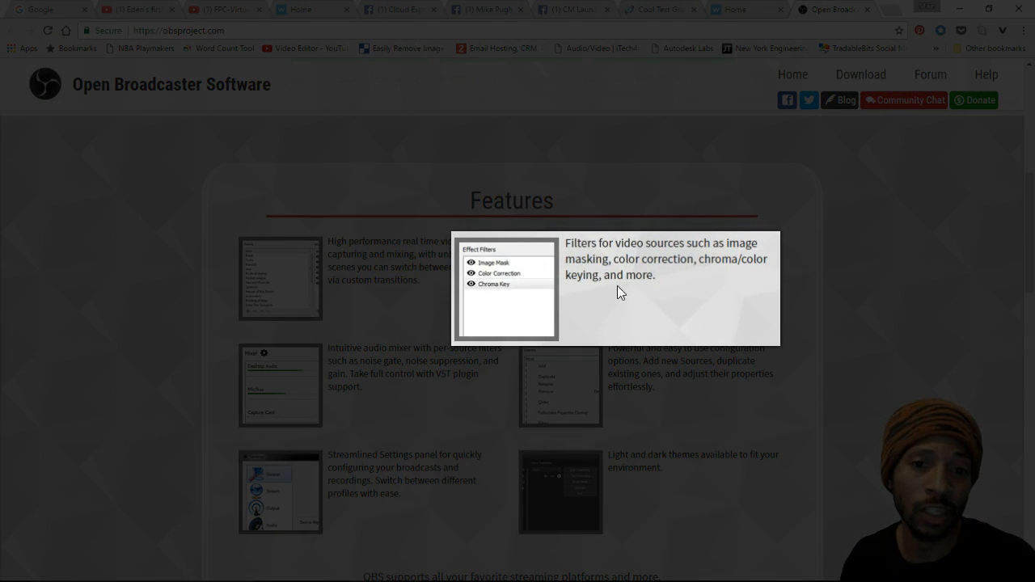
mouse_move(726, 273)
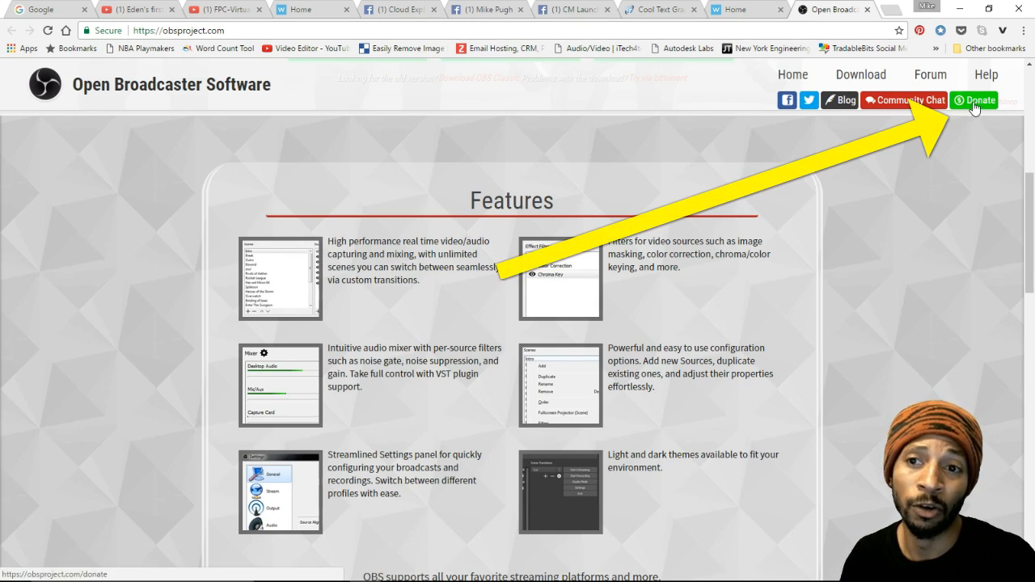
mouse_move(884, 295)
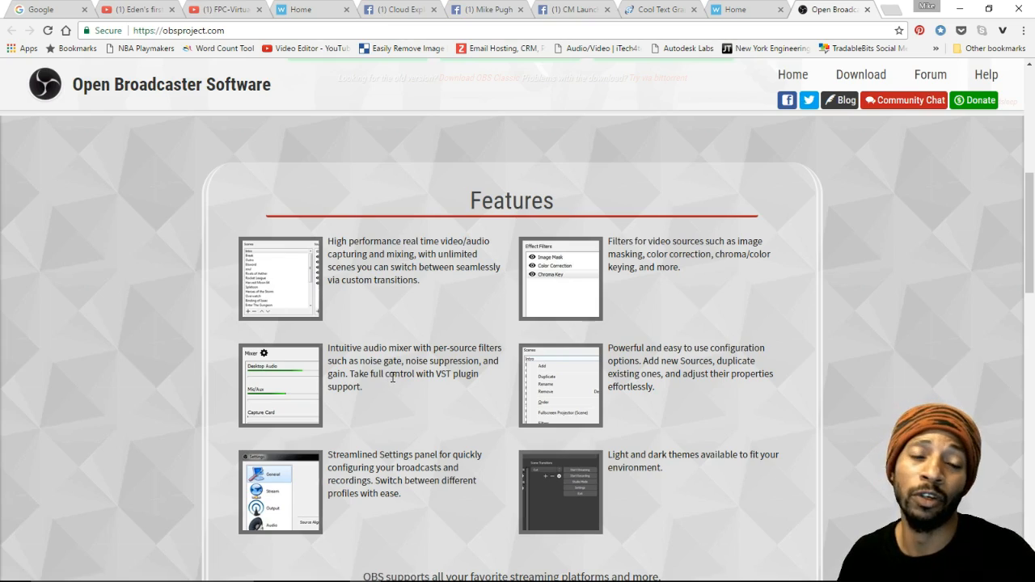
scroll("down", 3)
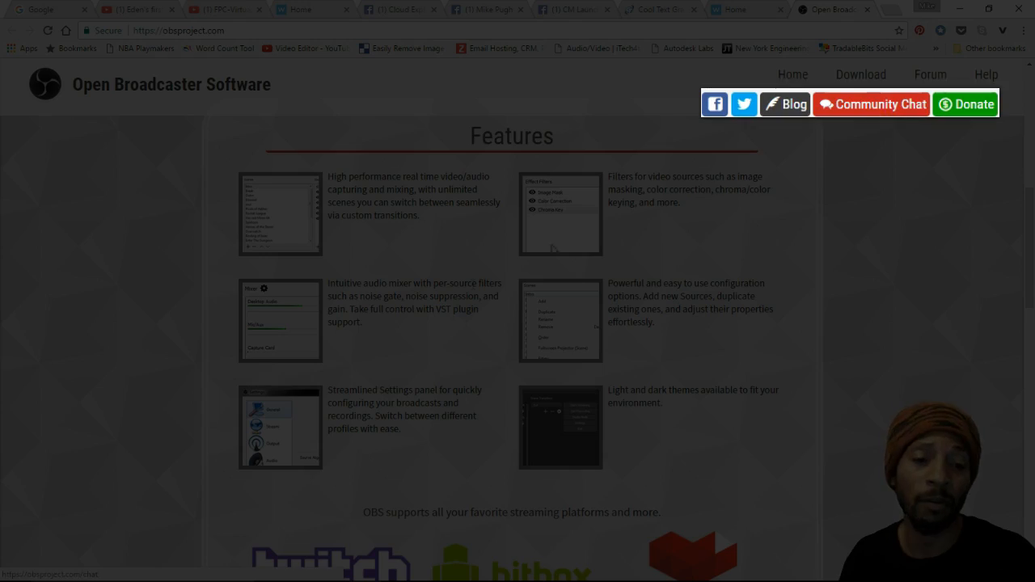
scroll("down", 3)
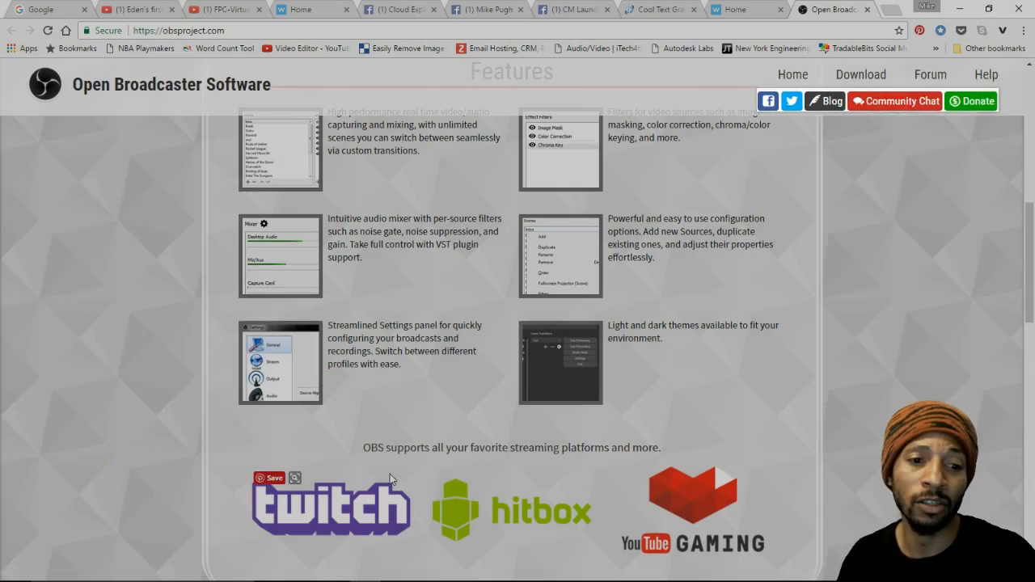
scroll("down", 3)
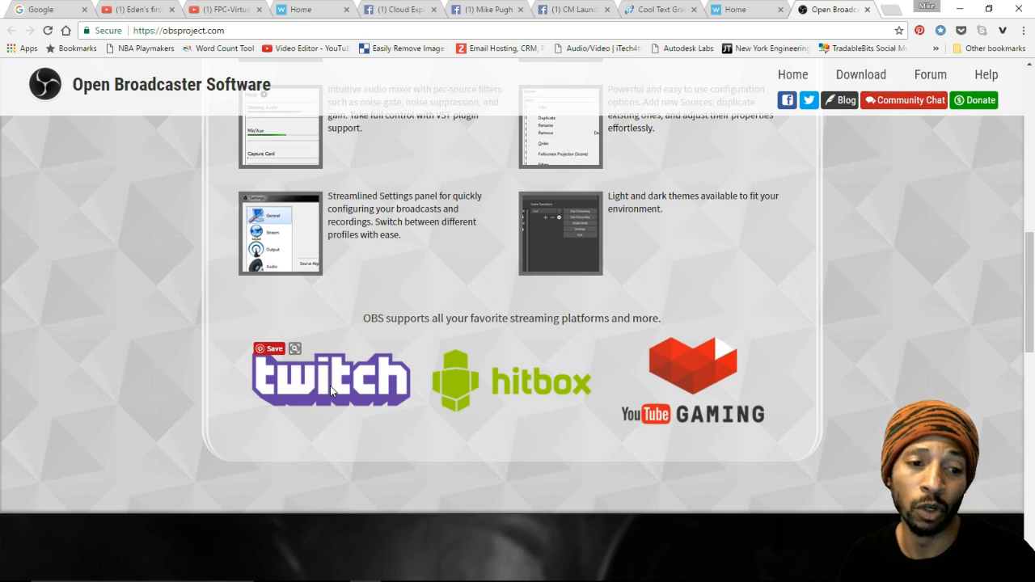
mouse_move(372, 413)
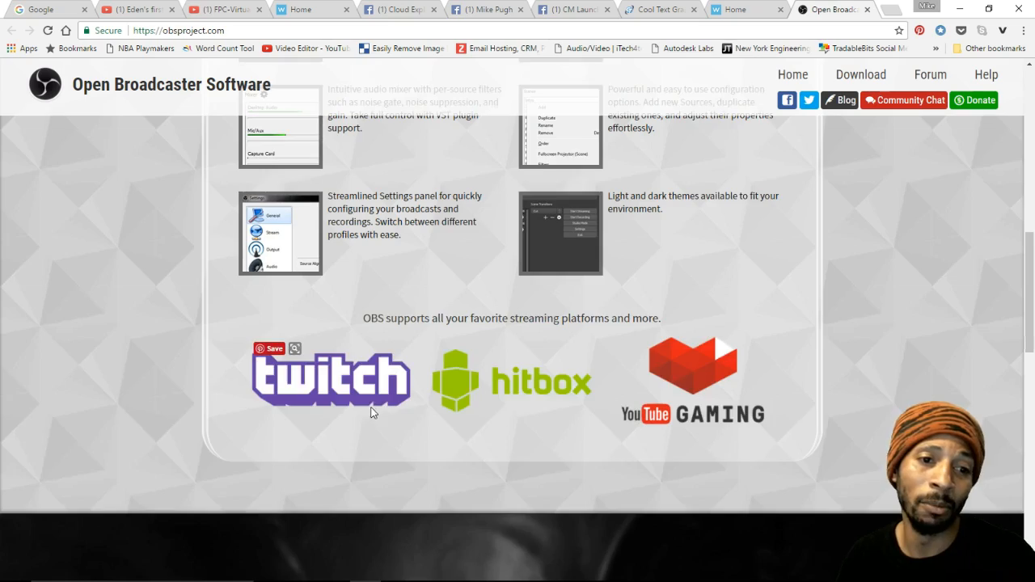
scroll("up", 3)
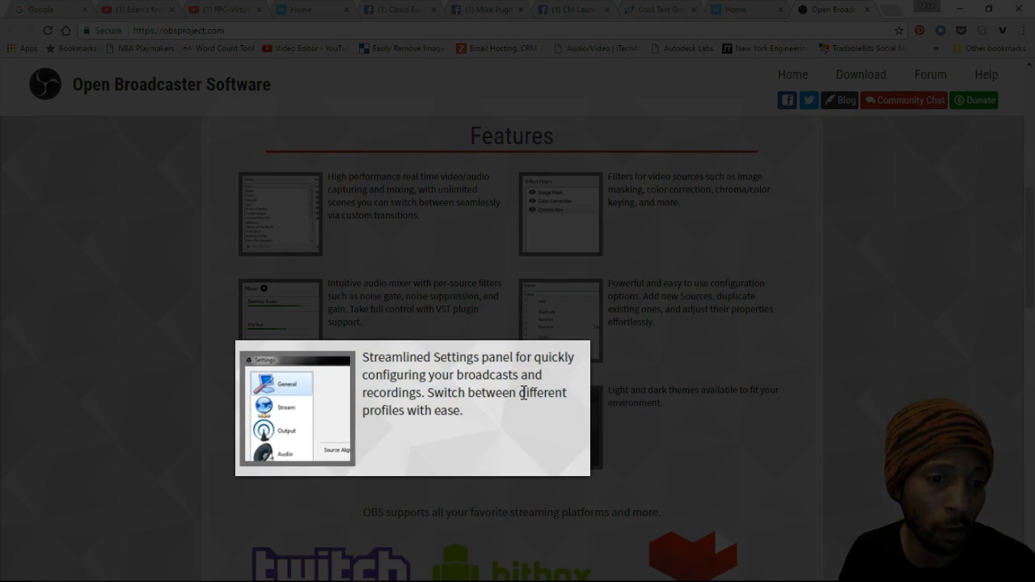
mouse_move(535, 424)
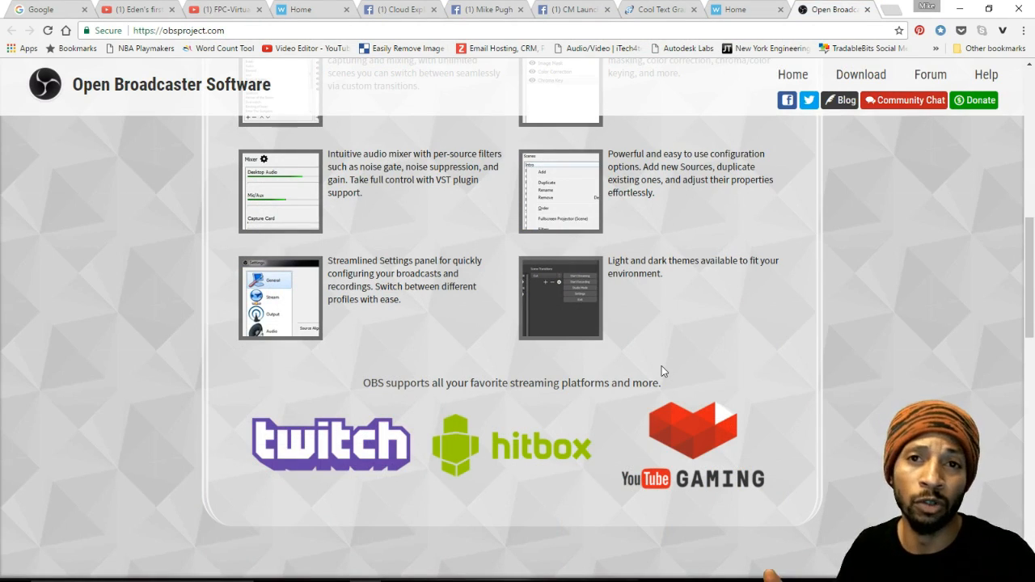
- Hover the OBS Studio taskbar icon to preview its running window
left_click(560, 298)
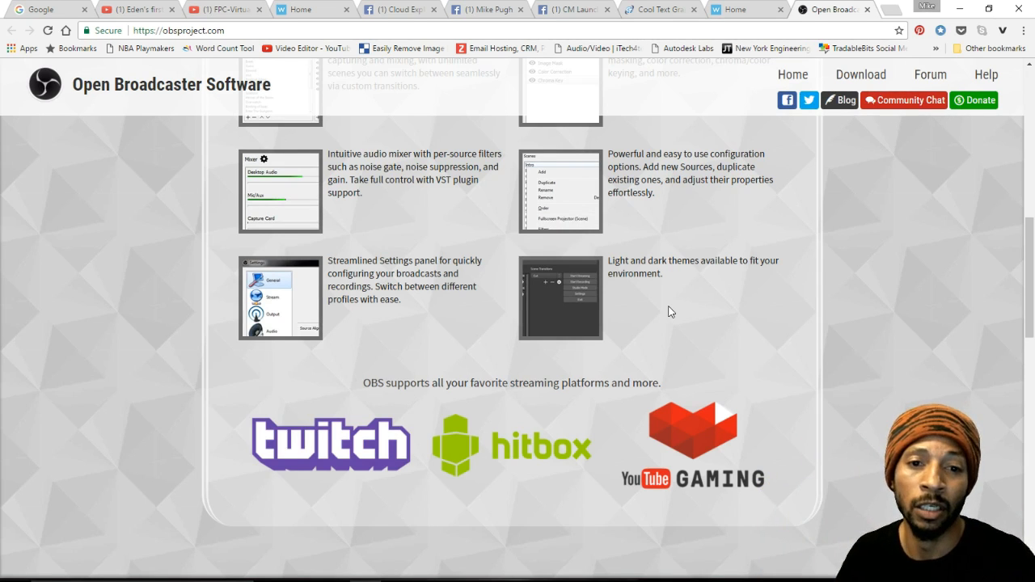
mouse_move(602, 322)
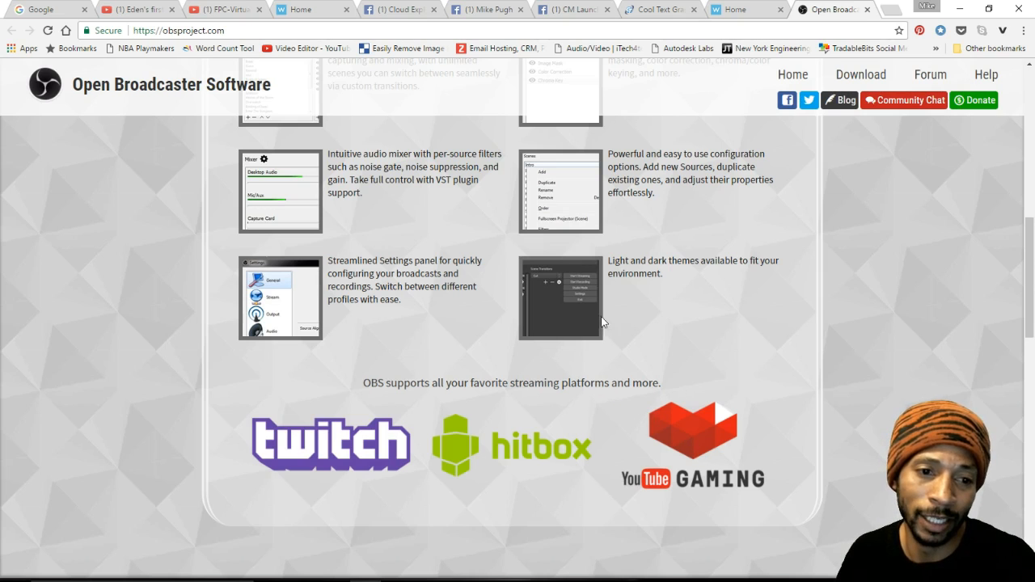
mouse_move(655, 329)
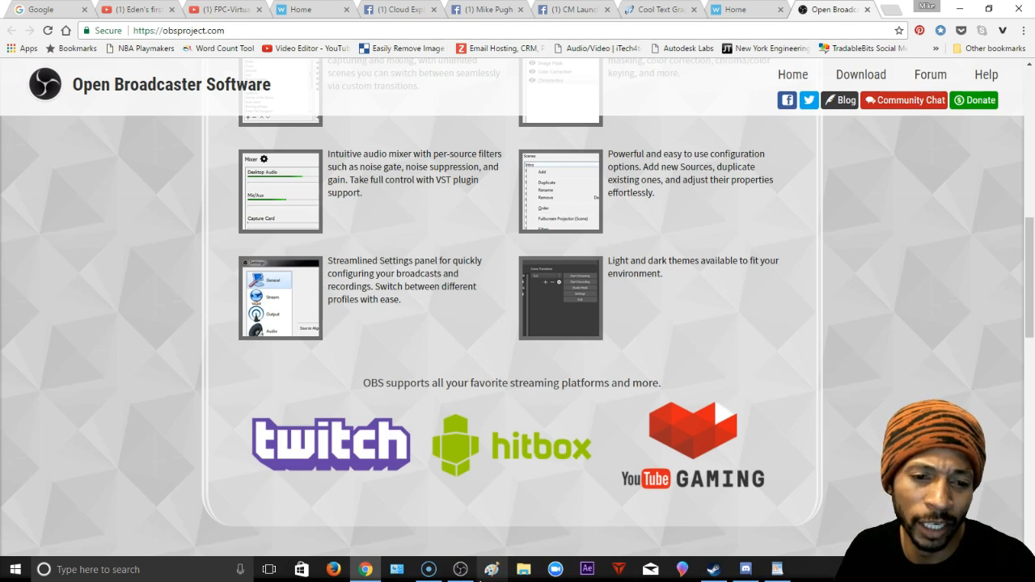
mouse_move(461, 569)
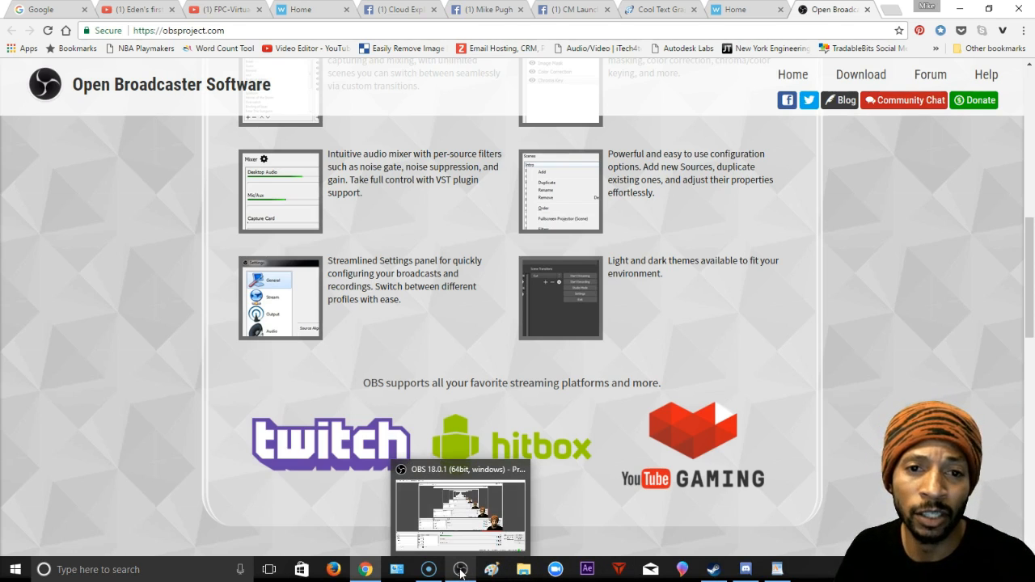